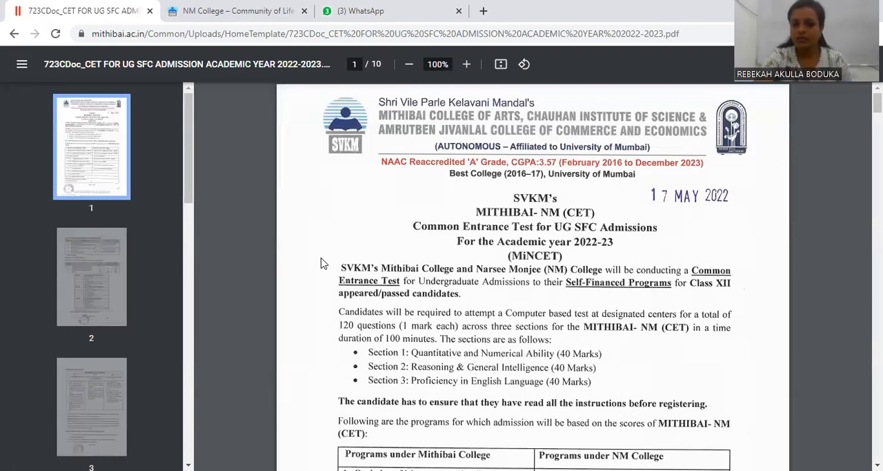
{"action": "mouse_move", "coordinate": [598, 221]}
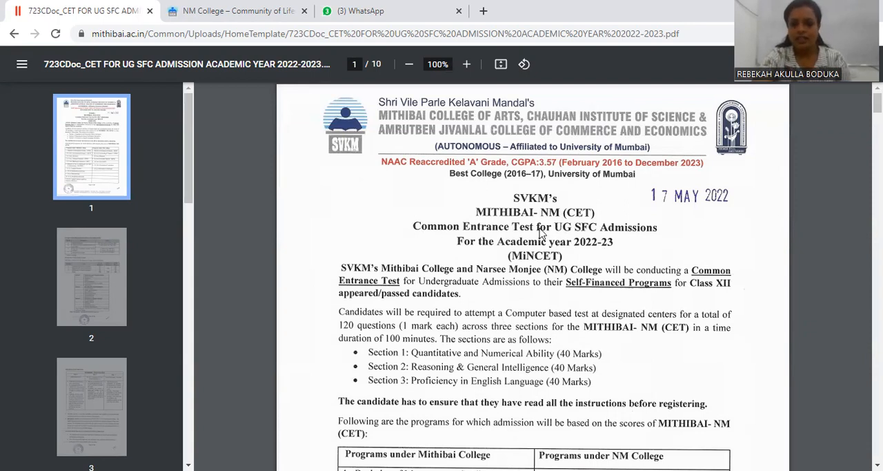
{"action": "mouse_move", "coordinate": [557, 288]}
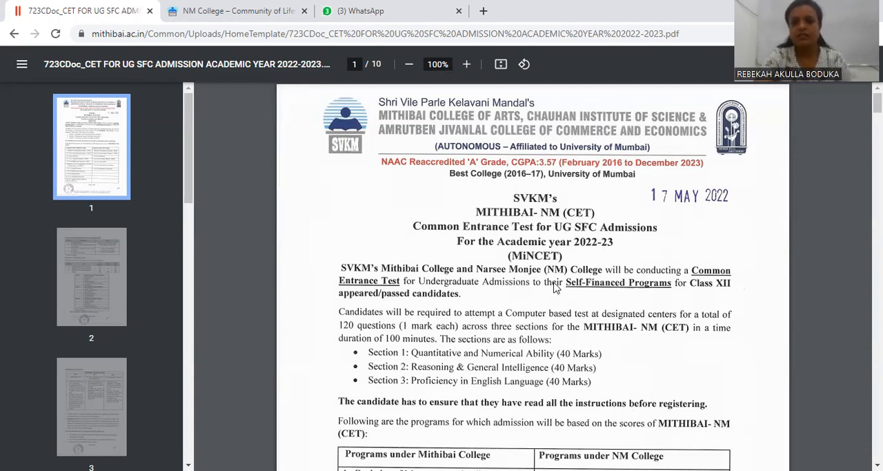
{"action": "scroll", "scroll_direction": "down", "scroll_amount": 3}
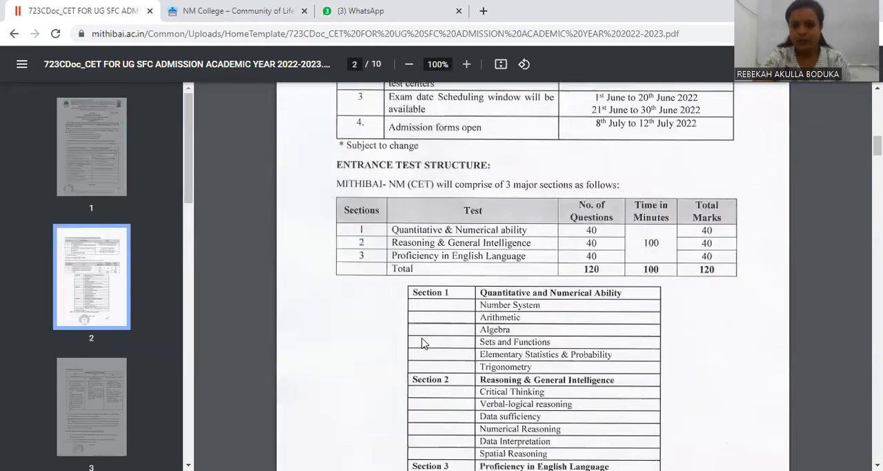
{"action": "scroll", "scroll_direction": "up", "scroll_amount": 3}
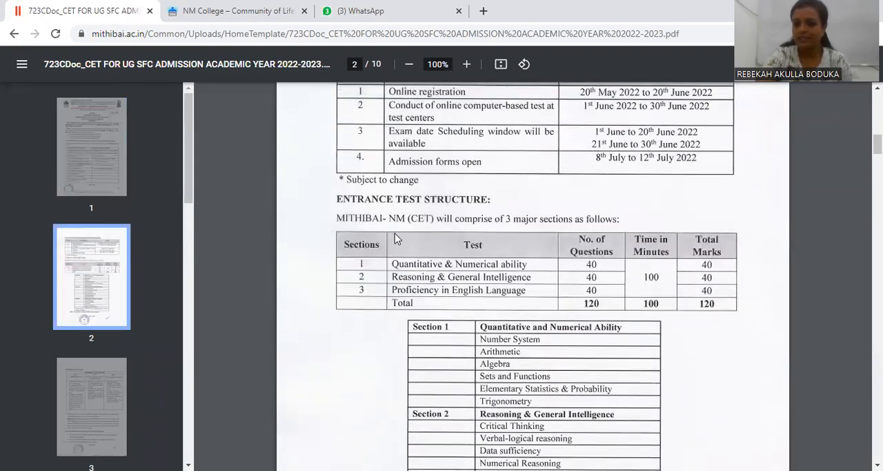
{"action": "mouse_move", "coordinate": [474, 270]}
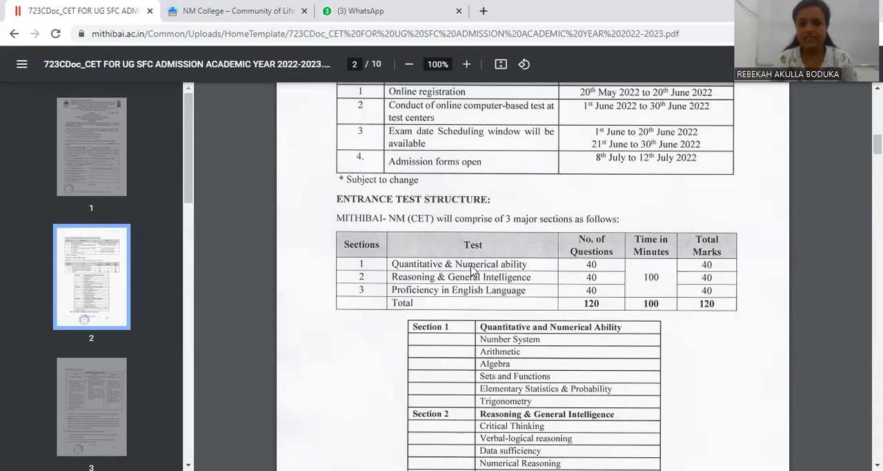
{"action": "scroll", "scroll_direction": "down", "scroll_amount": 3}
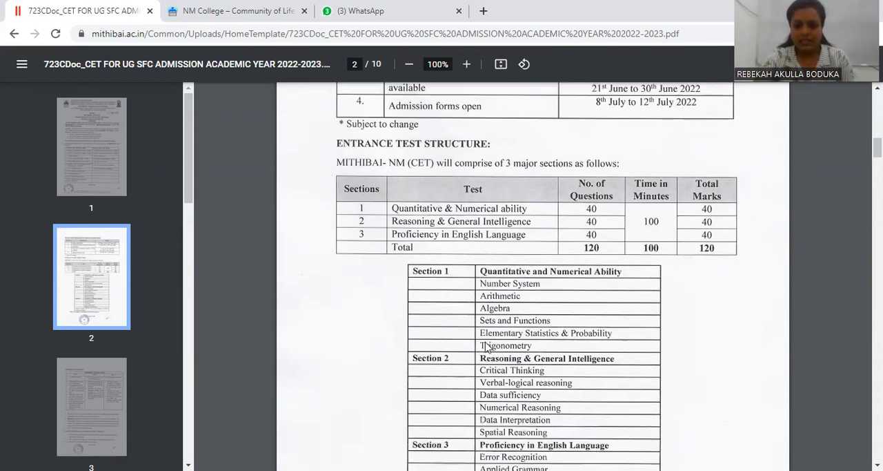
{"action": "scroll", "scroll_direction": "down", "scroll_amount": 3}
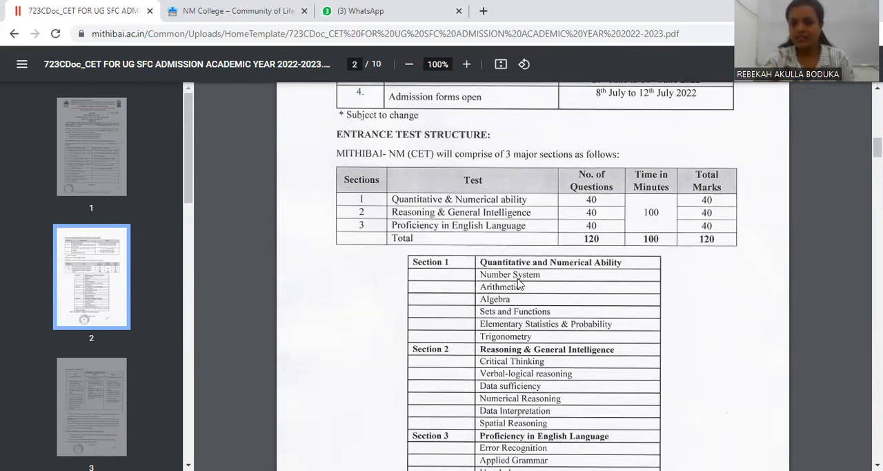
{"action": "mouse_move", "coordinate": [545, 298]}
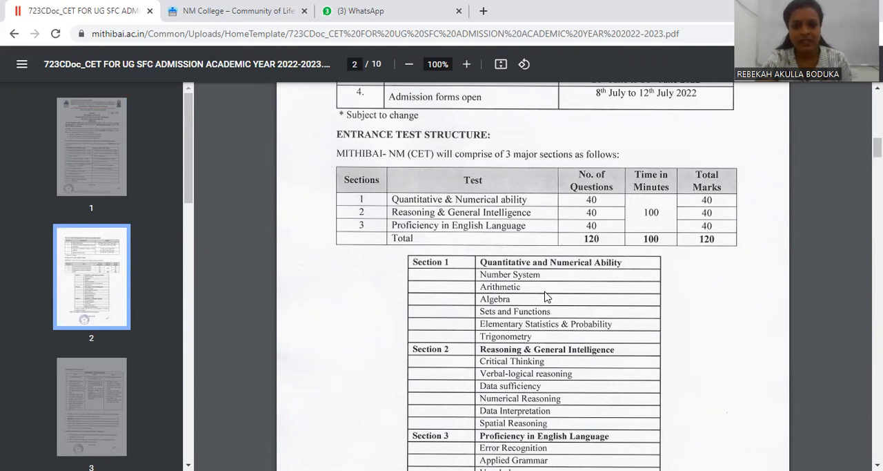
{"action": "mouse_move", "coordinate": [519, 298]}
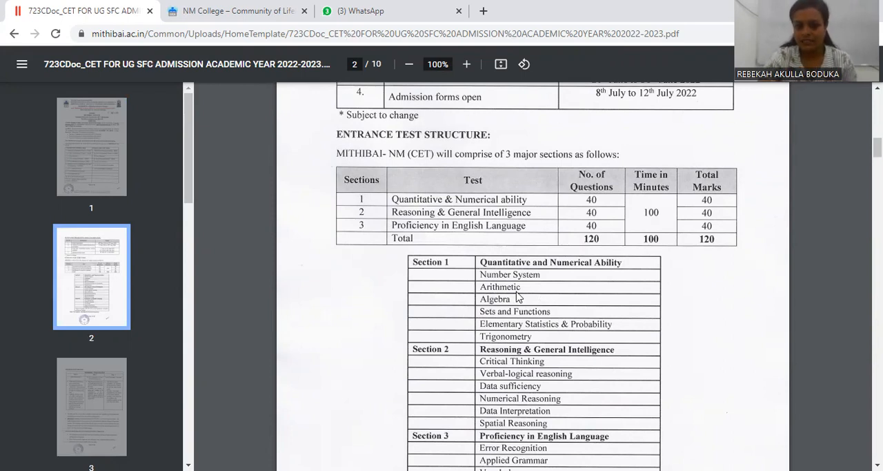
{"action": "mouse_move", "coordinate": [495, 296]}
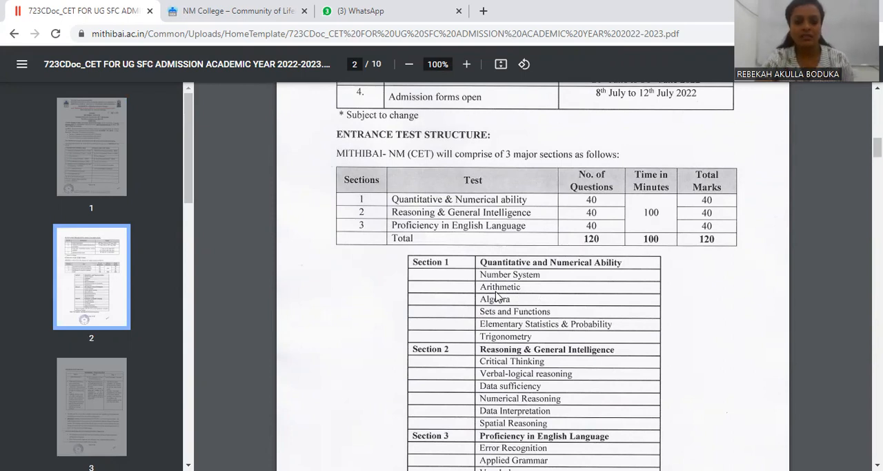
{"action": "mouse_move", "coordinate": [500, 299]}
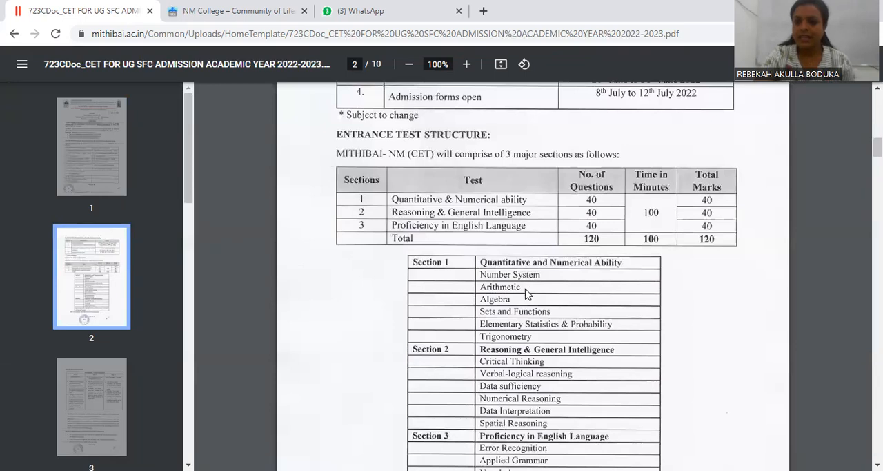
{"action": "mouse_move", "coordinate": [517, 298]}
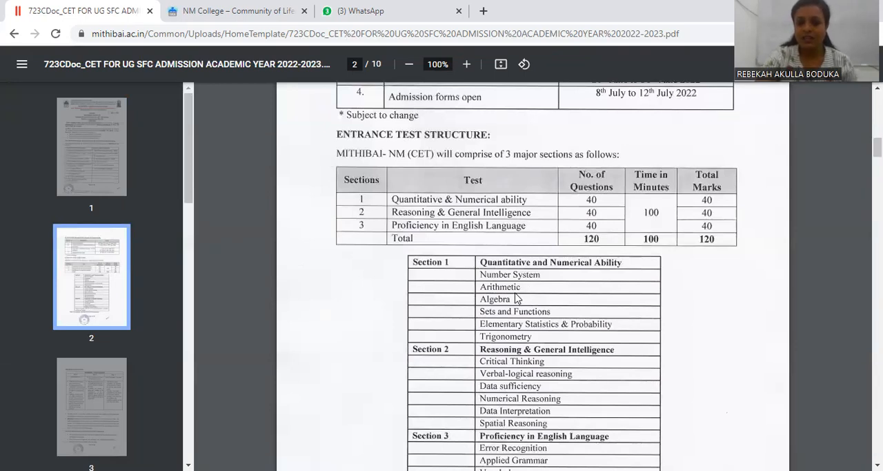
{"action": "mouse_move", "coordinate": [519, 291]}
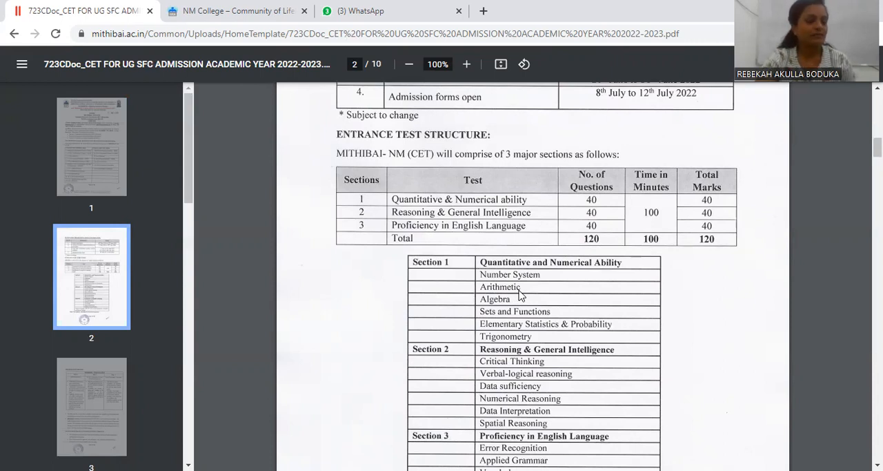
{"action": "mouse_move", "coordinate": [496, 296]}
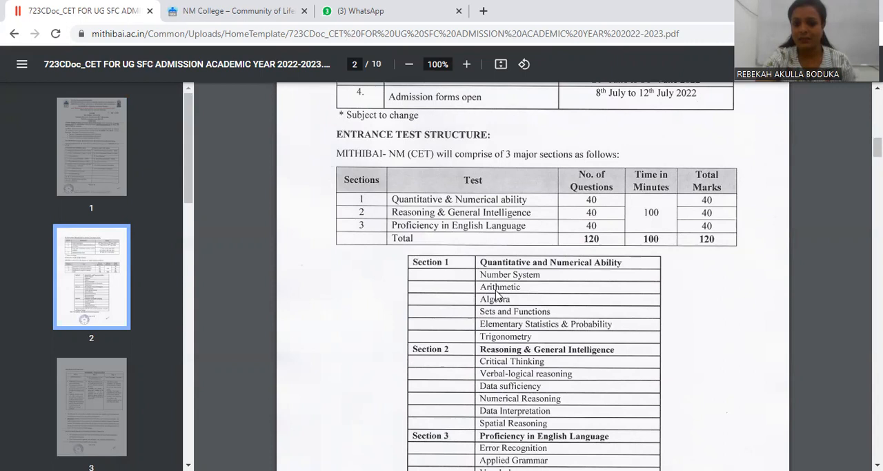
{"action": "mouse_move", "coordinate": [511, 306]}
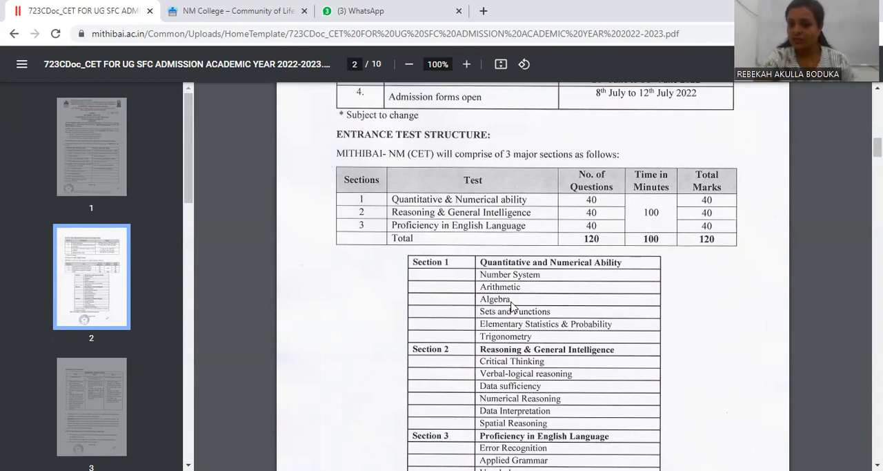
{"action": "mouse_move", "coordinate": [487, 323]}
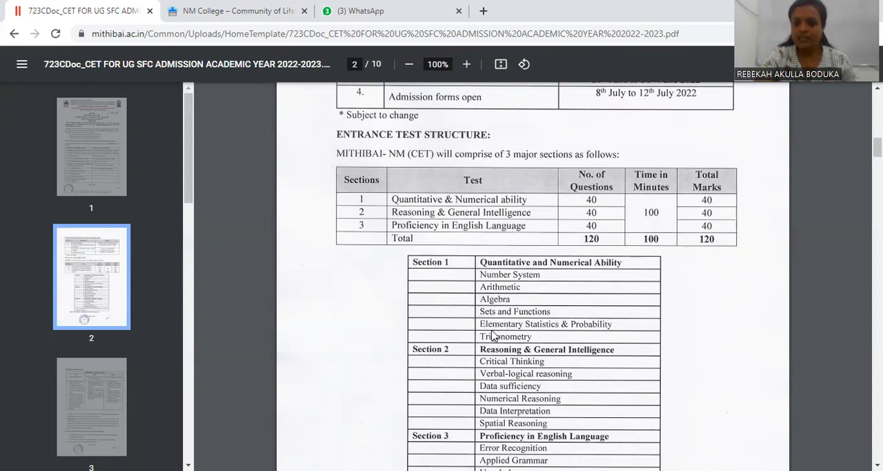
{"action": "mouse_move", "coordinate": [545, 335]}
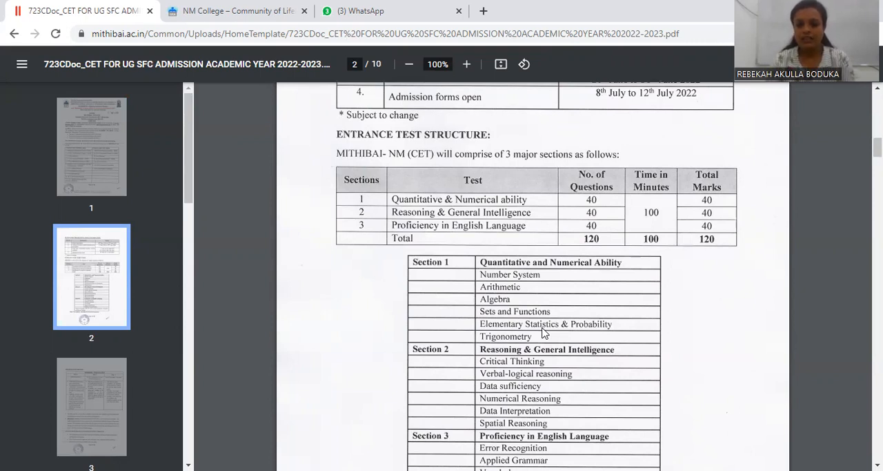
{"action": "scroll", "scroll_direction": "down", "scroll_amount": 3}
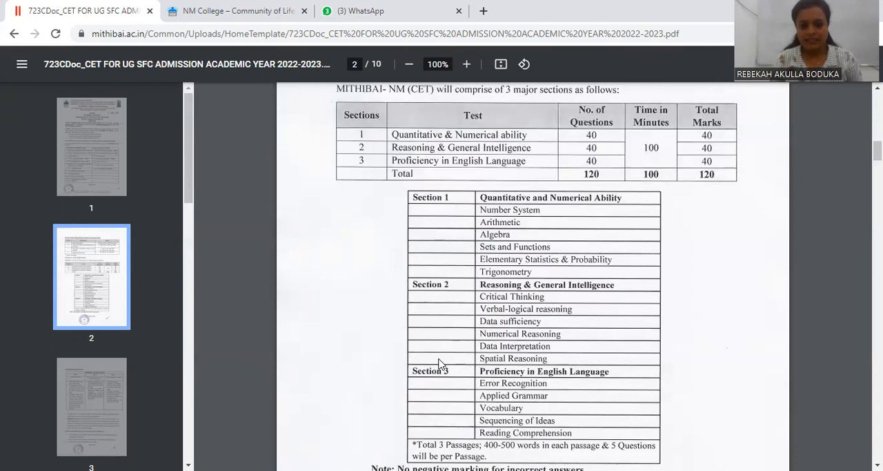
{"action": "mouse_move", "coordinate": [520, 302]}
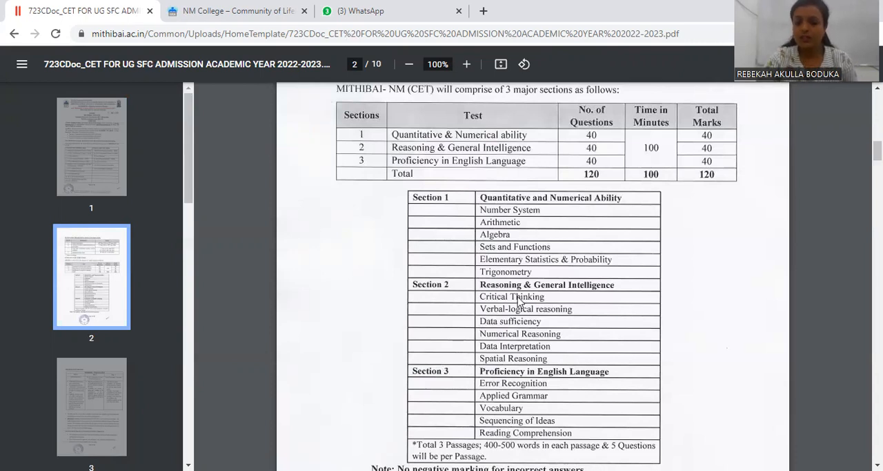
{"action": "scroll", "scroll_direction": "down", "scroll_amount": 3}
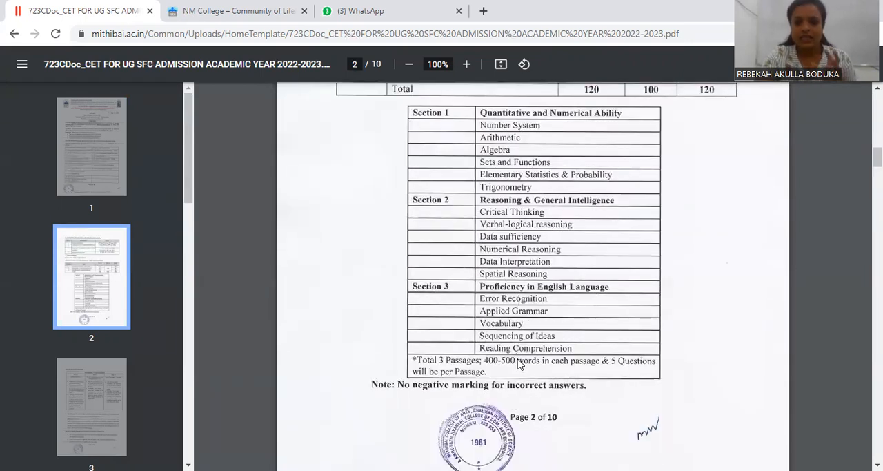
{"action": "scroll", "scroll_direction": "down", "scroll_amount": 3}
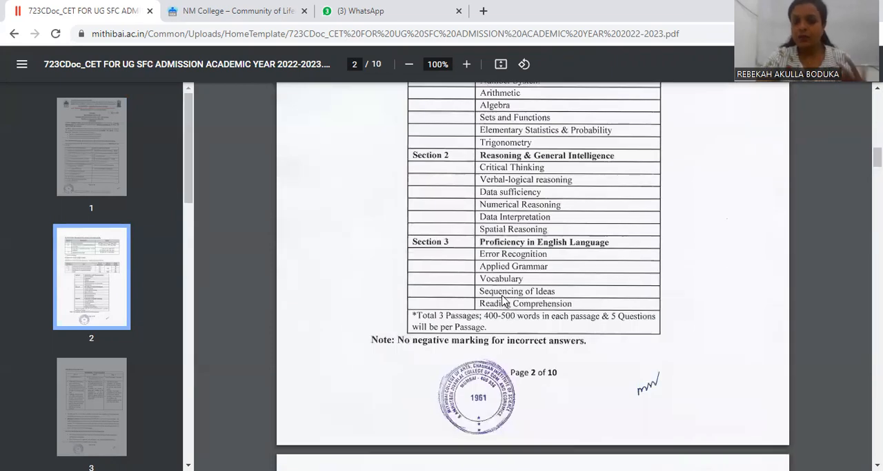
{"action": "mouse_move", "coordinate": [673, 261]}
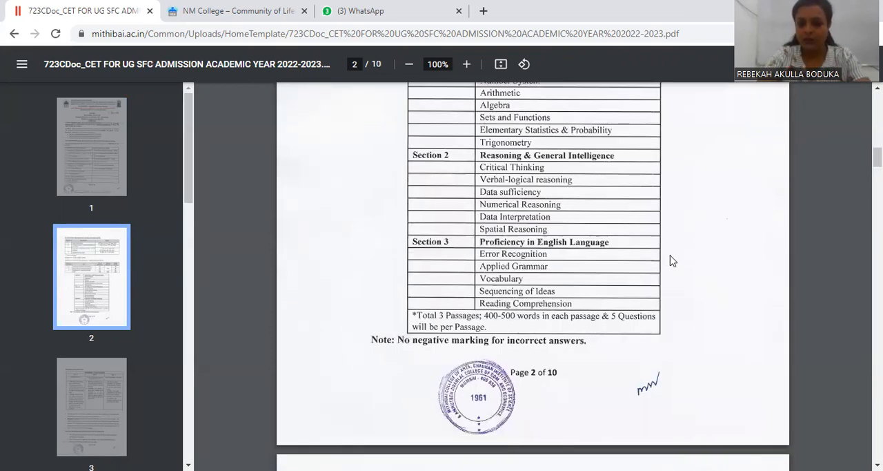
{"action": "mouse_move", "coordinate": [496, 264]}
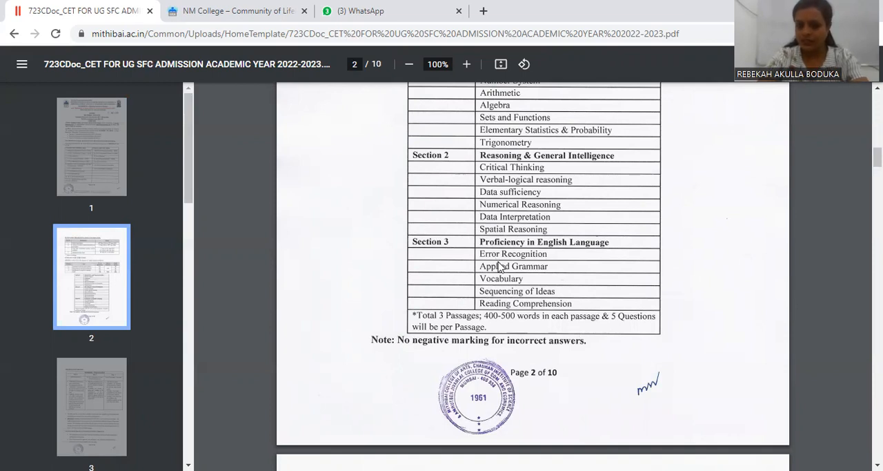
{"action": "mouse_move", "coordinate": [433, 271]}
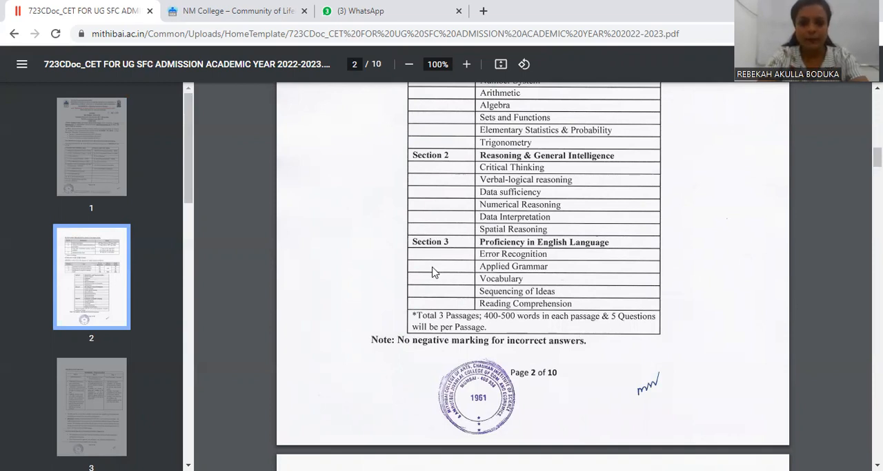
{"action": "mouse_move", "coordinate": [527, 265]}
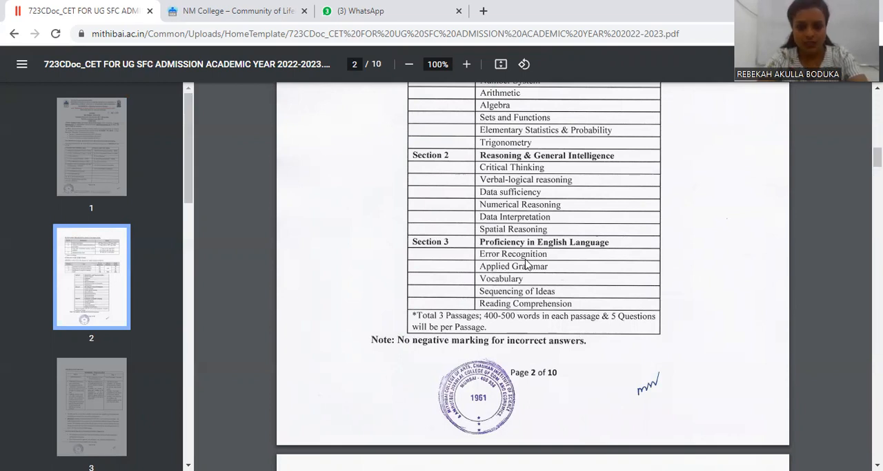
{"action": "mouse_move", "coordinate": [517, 277]}
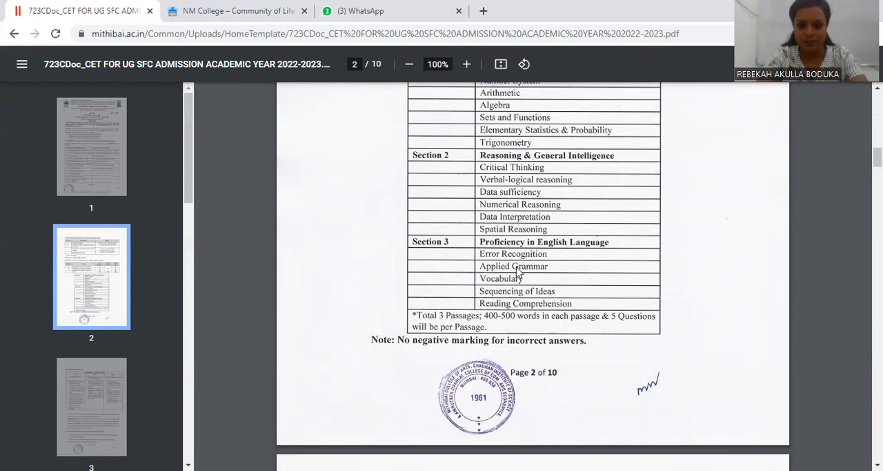
{"action": "mouse_move", "coordinate": [506, 288]}
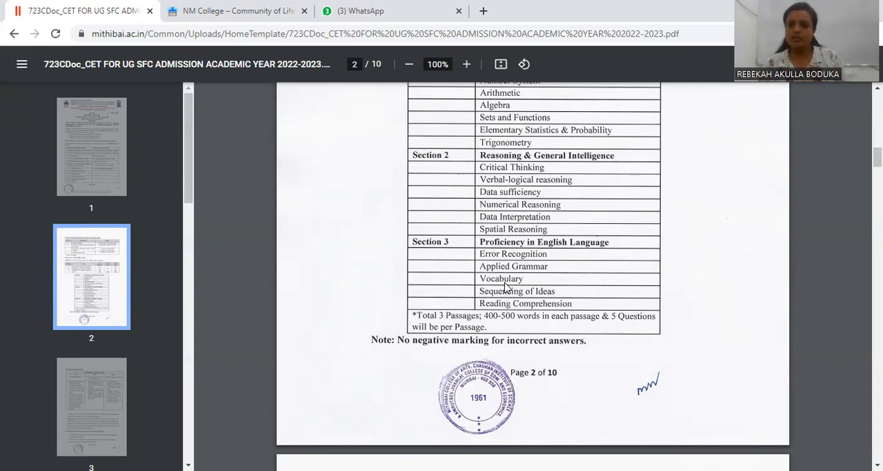
{"action": "mouse_move", "coordinate": [522, 250]}
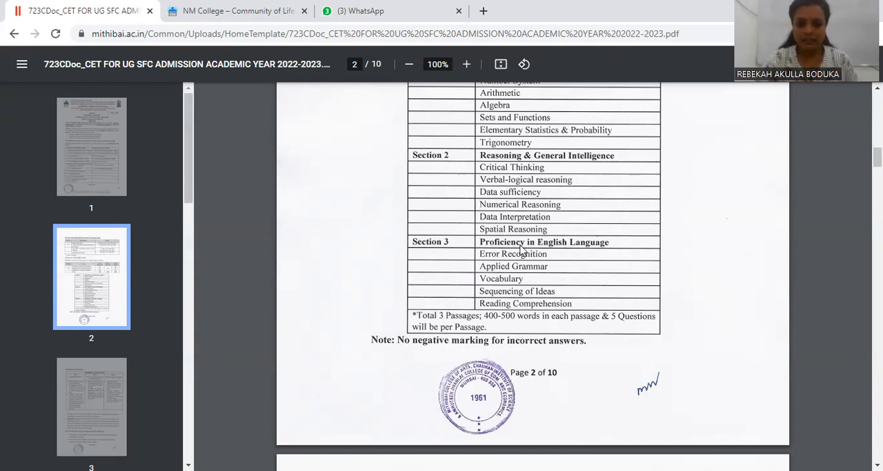
{"action": "mouse_move", "coordinate": [462, 328]}
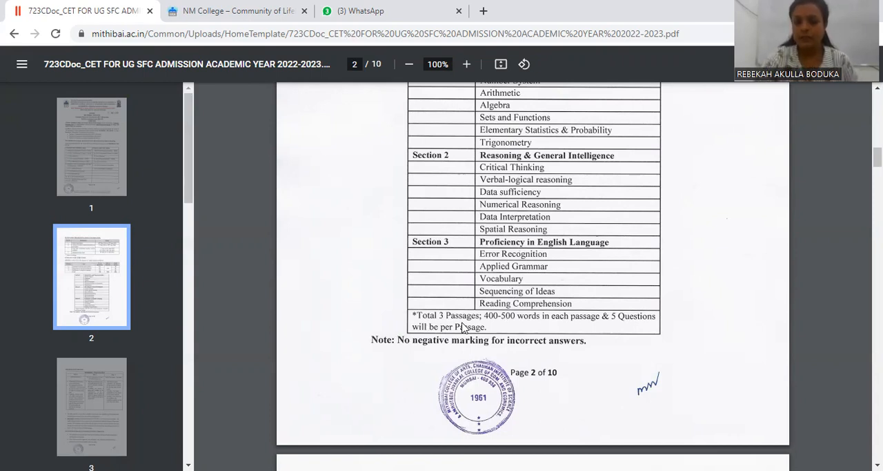
{"action": "mouse_move", "coordinate": [528, 334]}
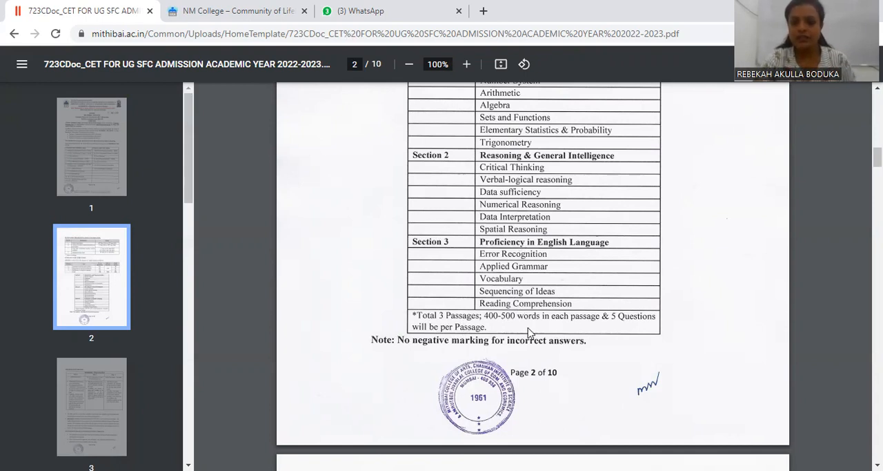
{"action": "mouse_move", "coordinate": [590, 325]}
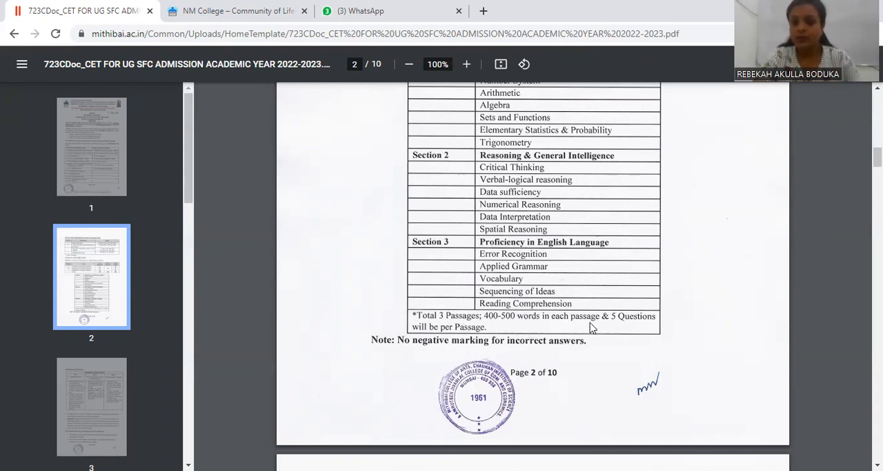
{"action": "mouse_move", "coordinate": [497, 334]}
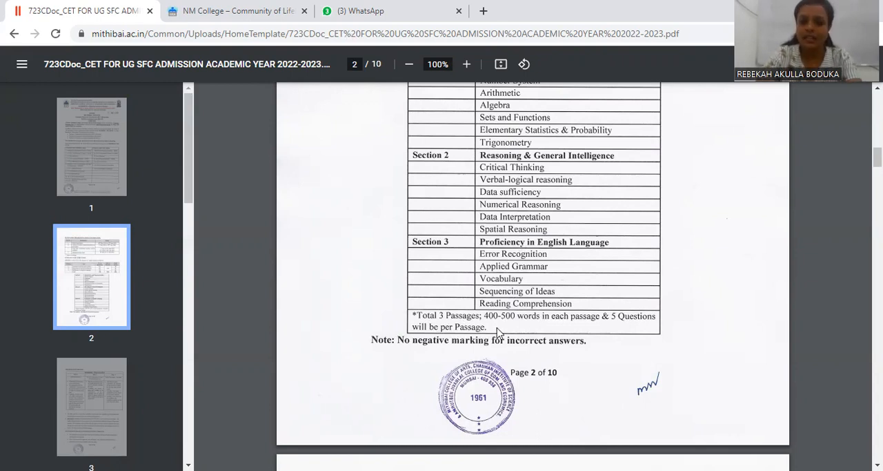
{"action": "scroll", "scroll_direction": "up", "scroll_amount": 3}
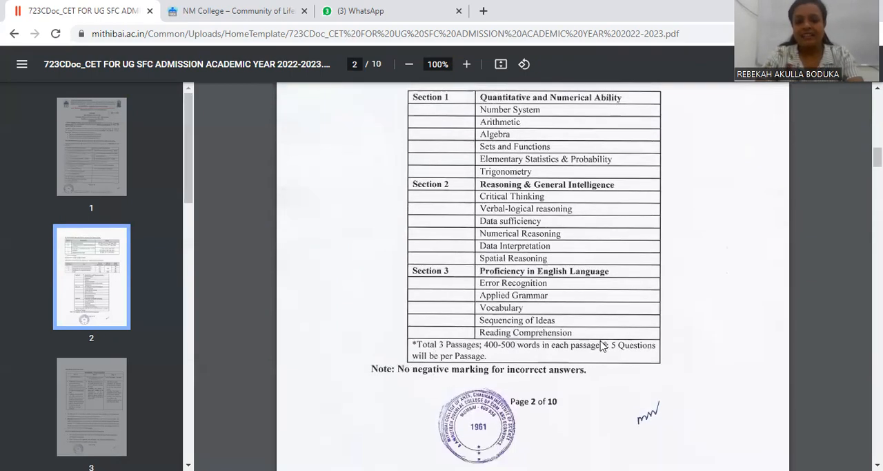
{"action": "scroll", "scroll_direction": "down", "scroll_amount": 3}
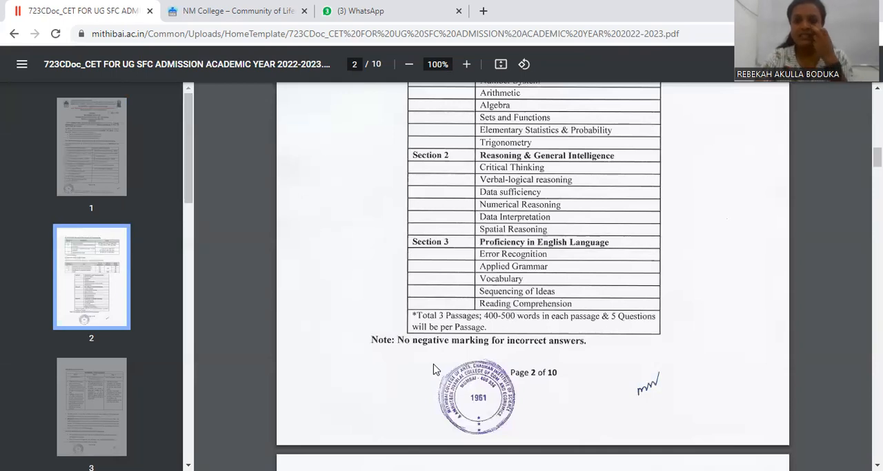
{"action": "mouse_move", "coordinate": [538, 358]}
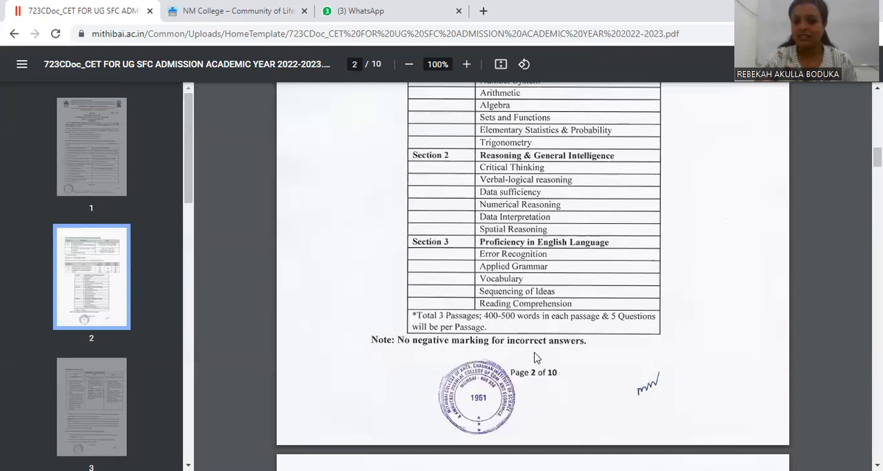
{"action": "mouse_move", "coordinate": [562, 355]}
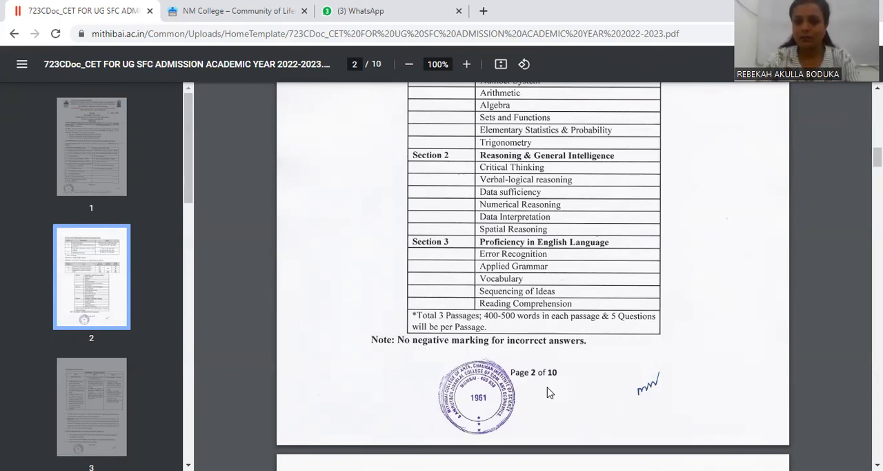
{"action": "scroll", "scroll_direction": "down", "scroll_amount": 3}
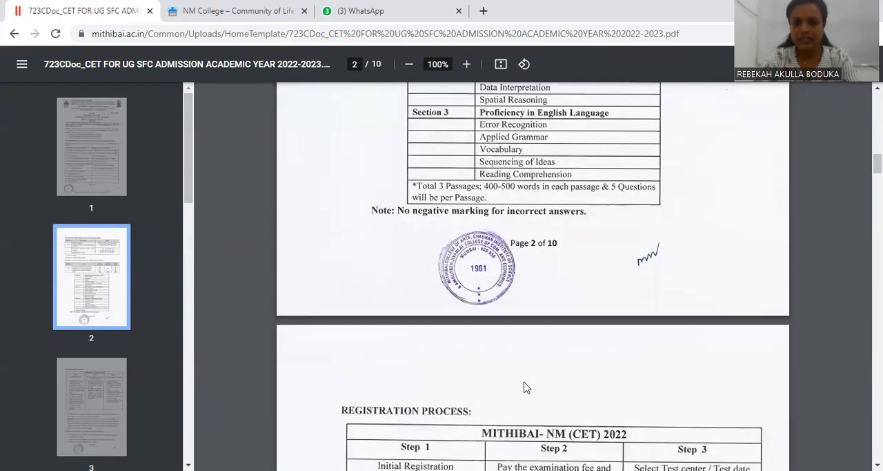
{"action": "scroll", "scroll_direction": "up", "scroll_amount": 3}
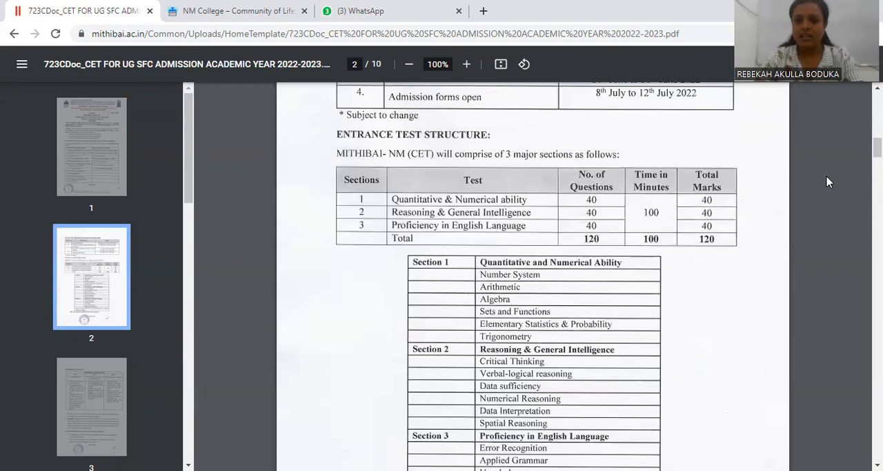